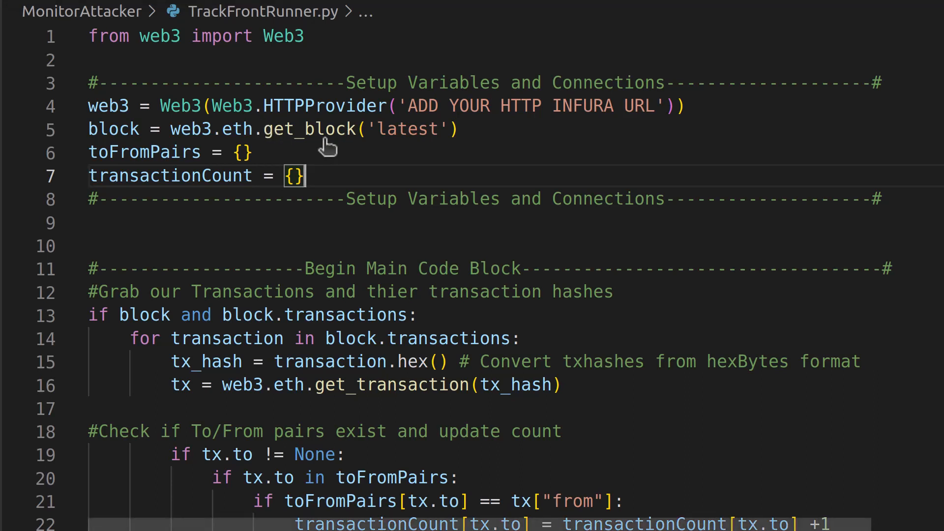
mouse_move(379, 181)
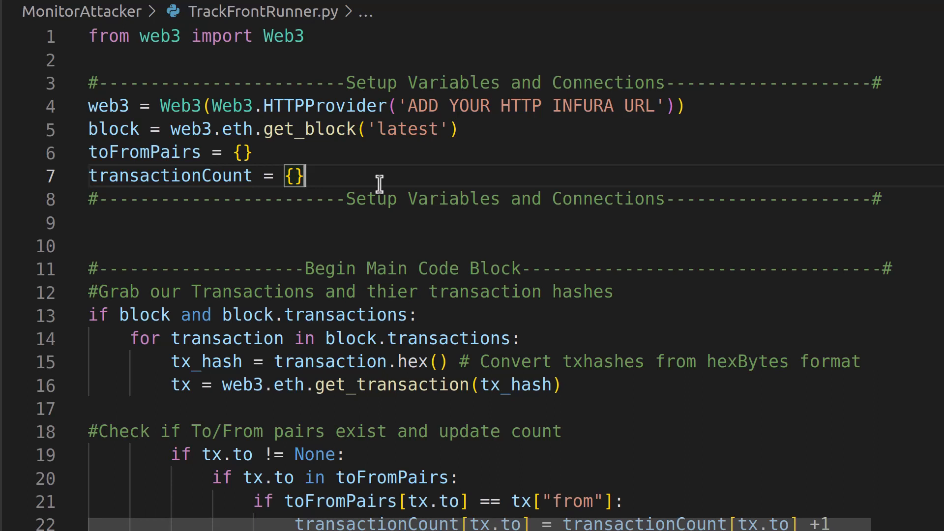
Review the script setup: transactionCount, the Web3 import, Infura URL, get_block('latest') and its transaction loop
double_click(160, 36)
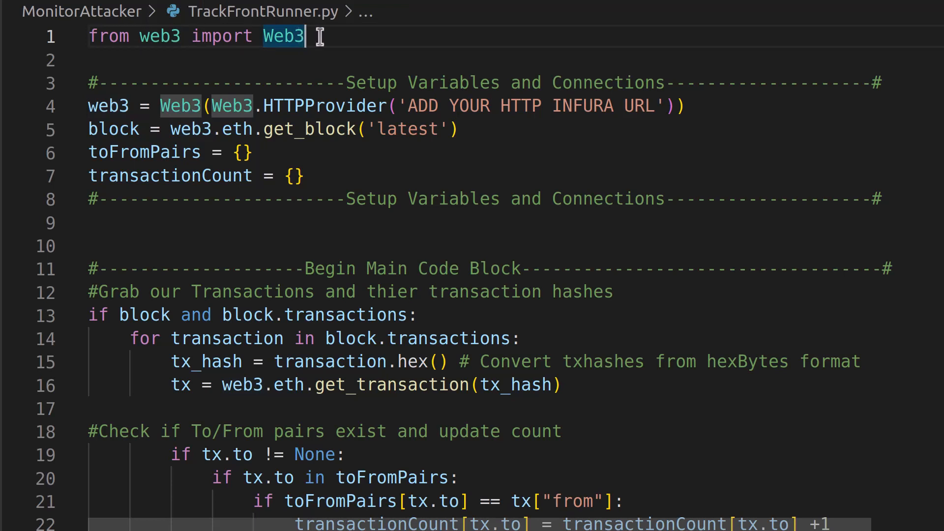
double_click(583, 106)
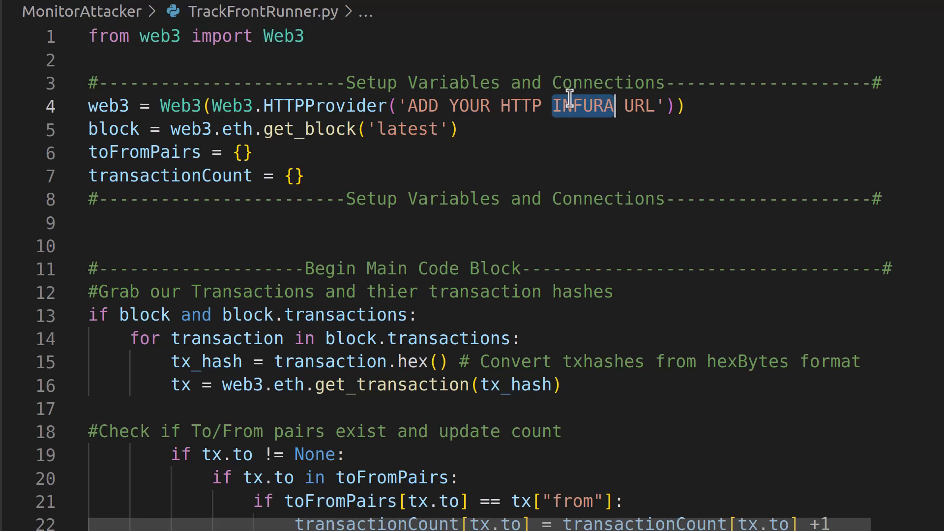
mouse_move(607, 171)
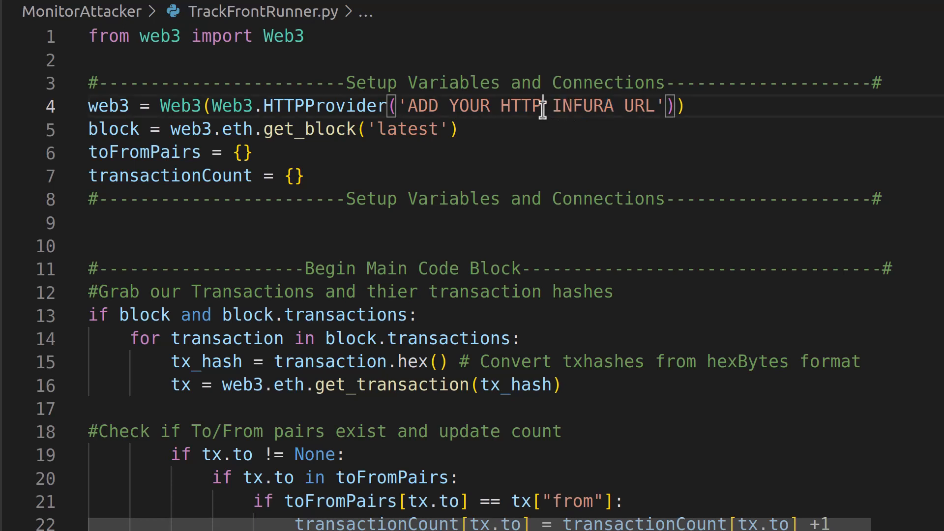
double_click(583, 105)
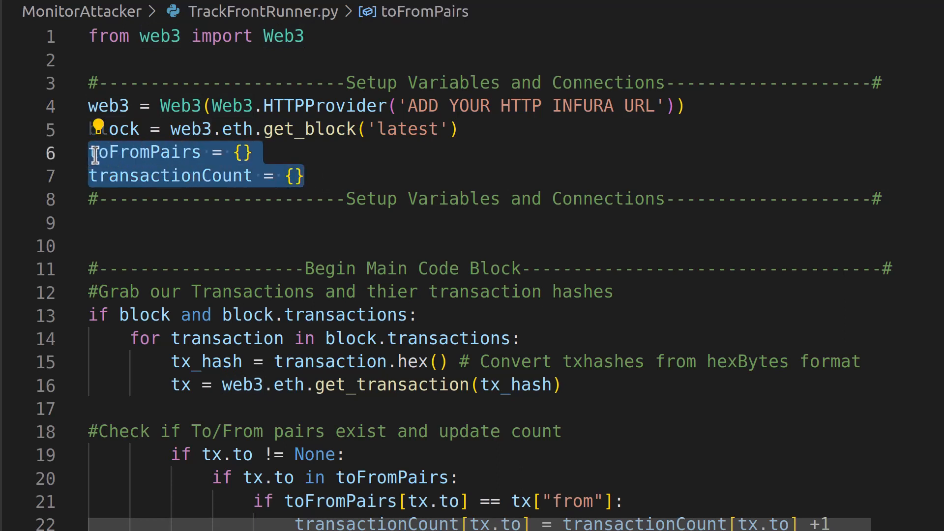
mouse_move(477, 189)
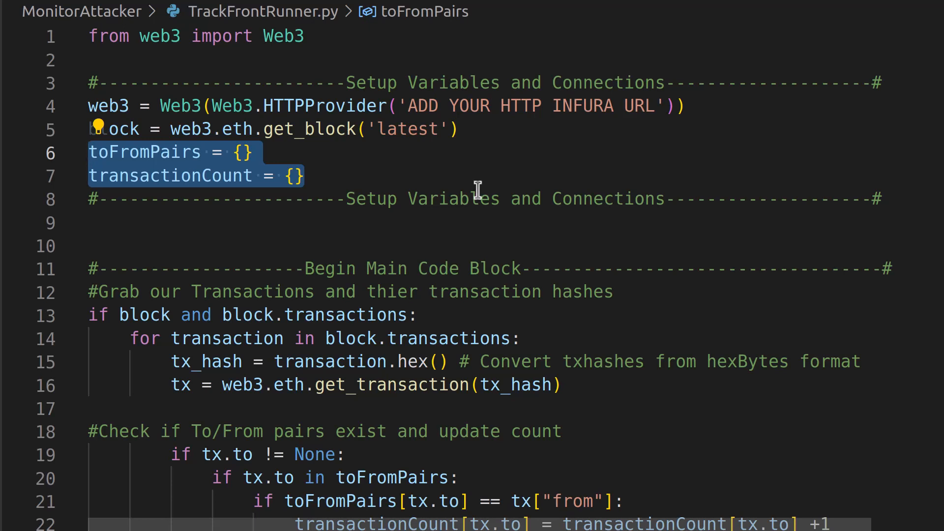
click(305, 175)
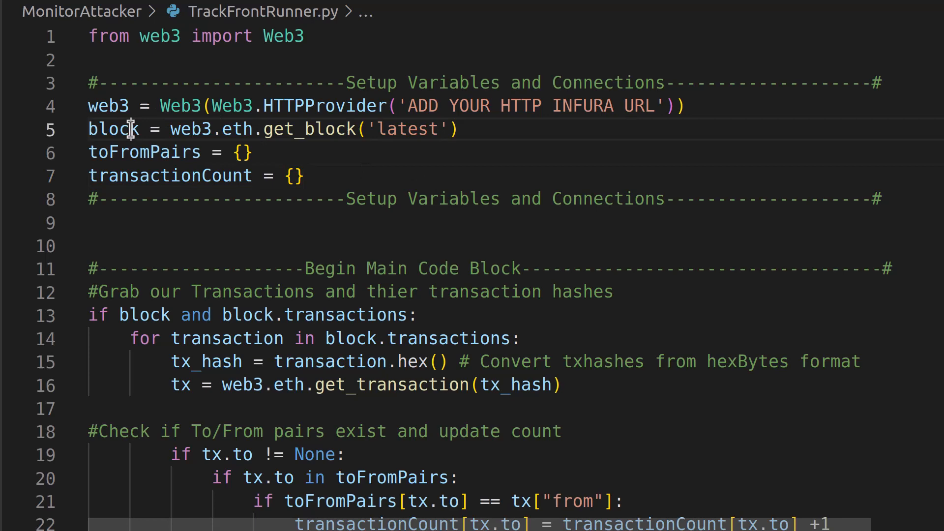
double_click(115, 128)
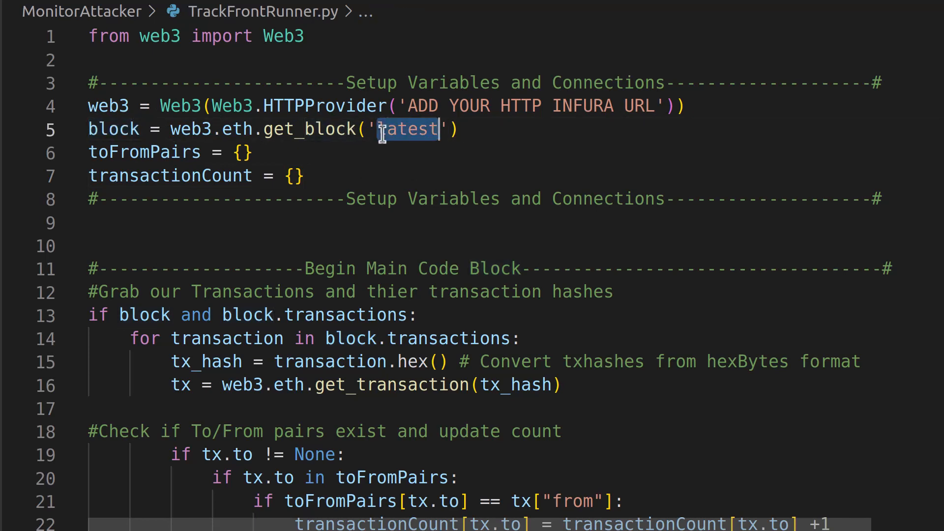
scroll(down, 3)
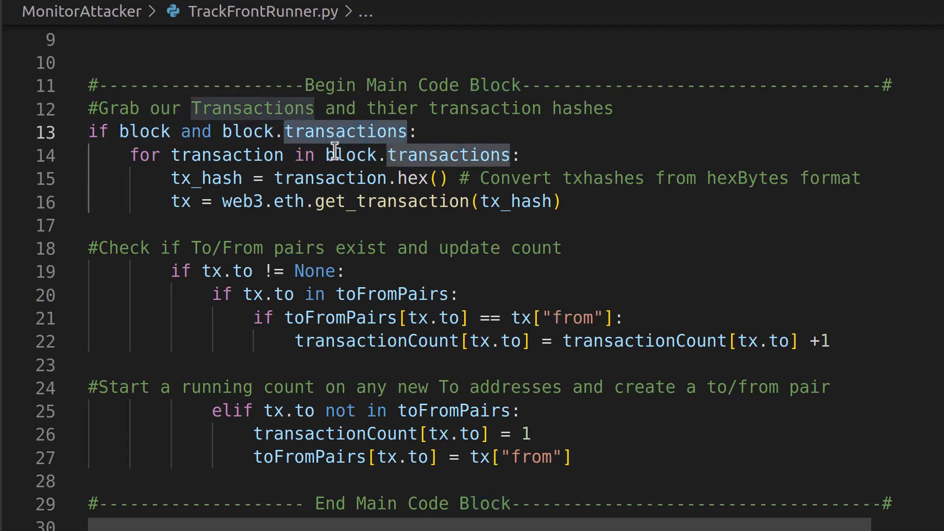
double_click(206, 178)
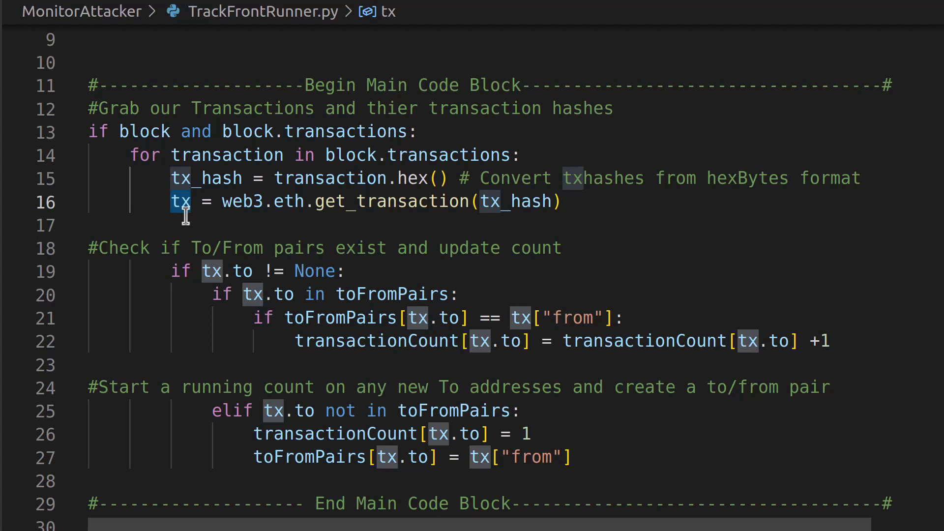
mouse_move(230, 215)
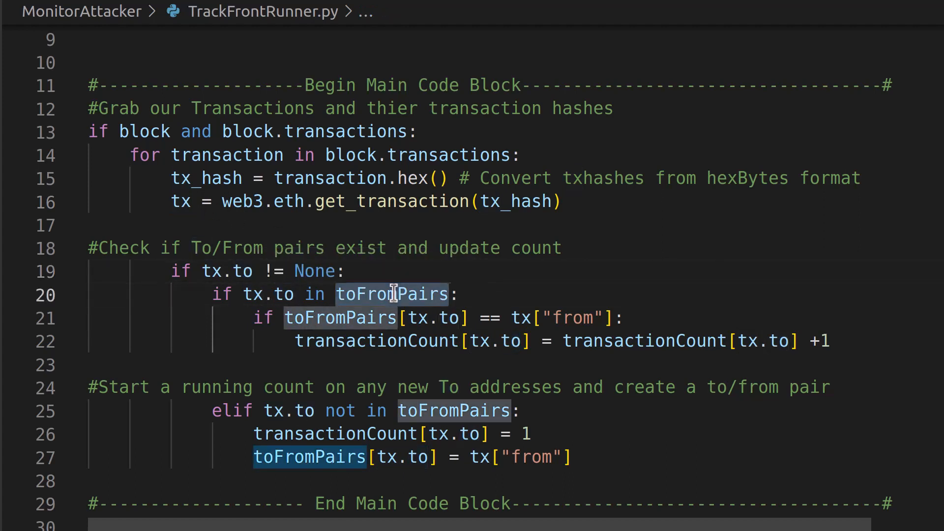
mouse_move(523, 325)
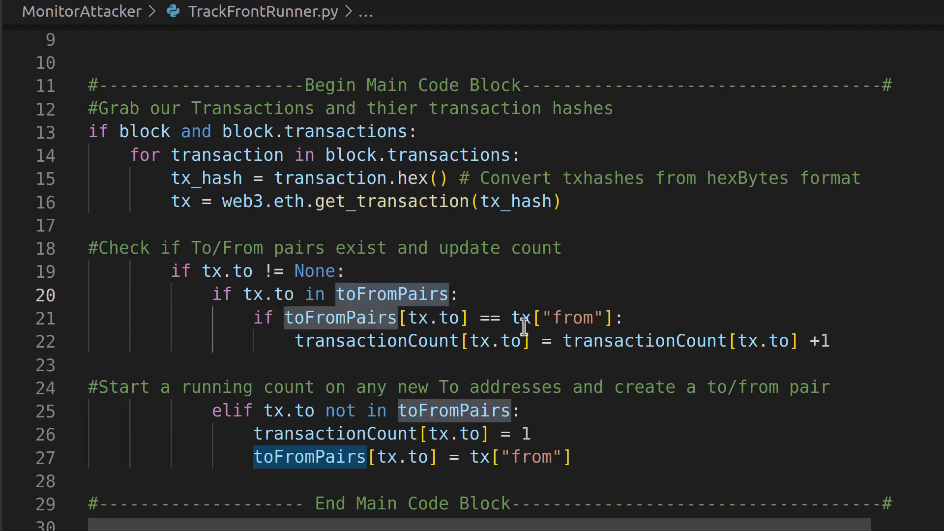
mouse_move(366, 410)
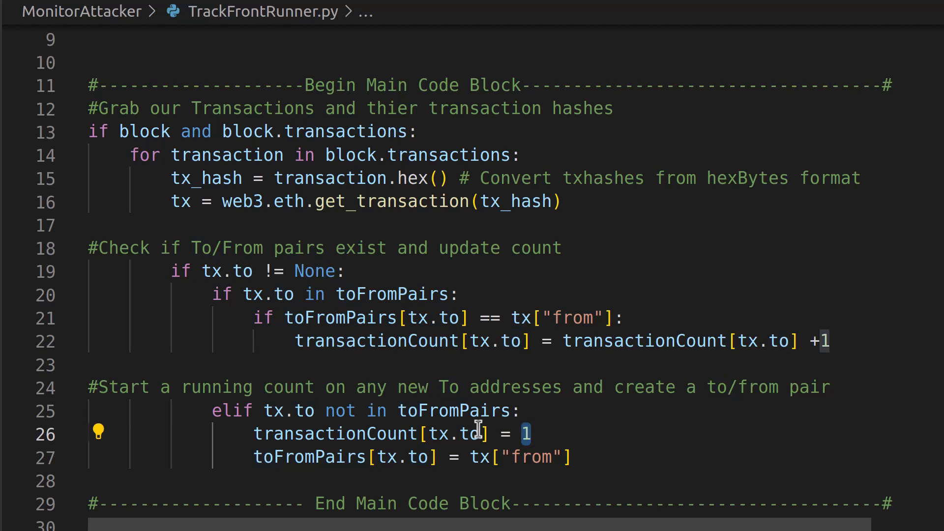
Review toFromPairs, the from fields and the print key, then copy the flagged address
double_click(473, 433)
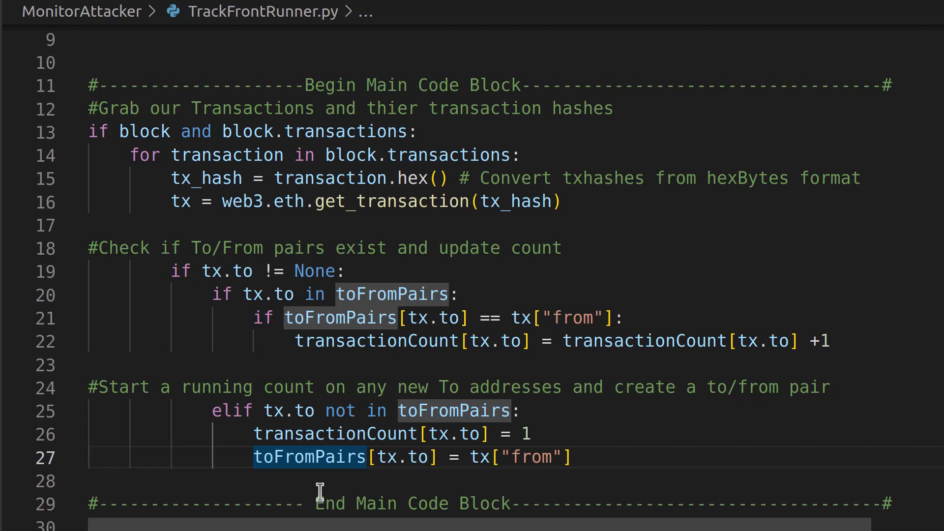
mouse_move(302, 457)
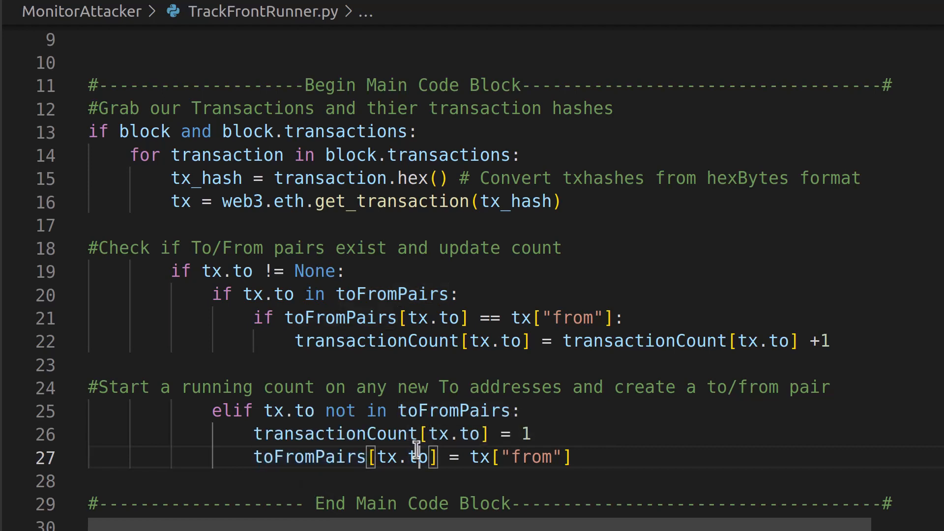
double_click(530, 457)
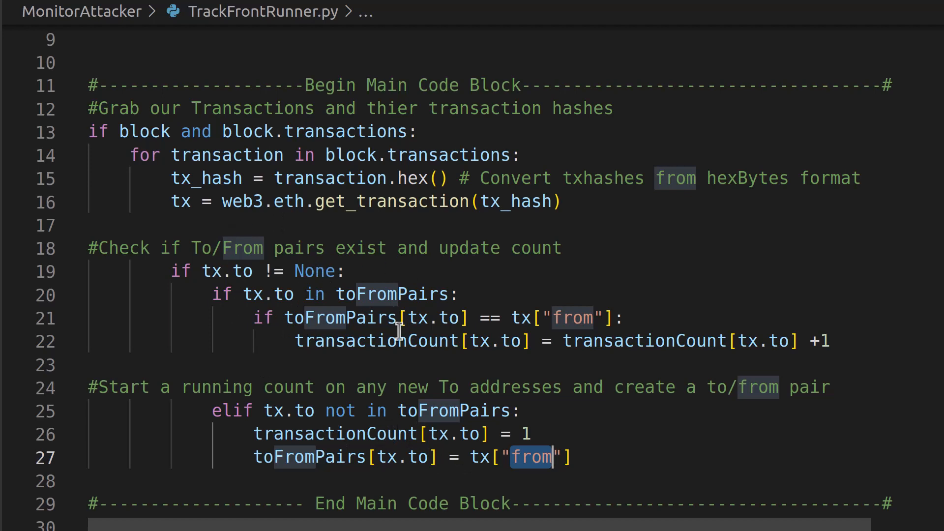
mouse_move(398, 333)
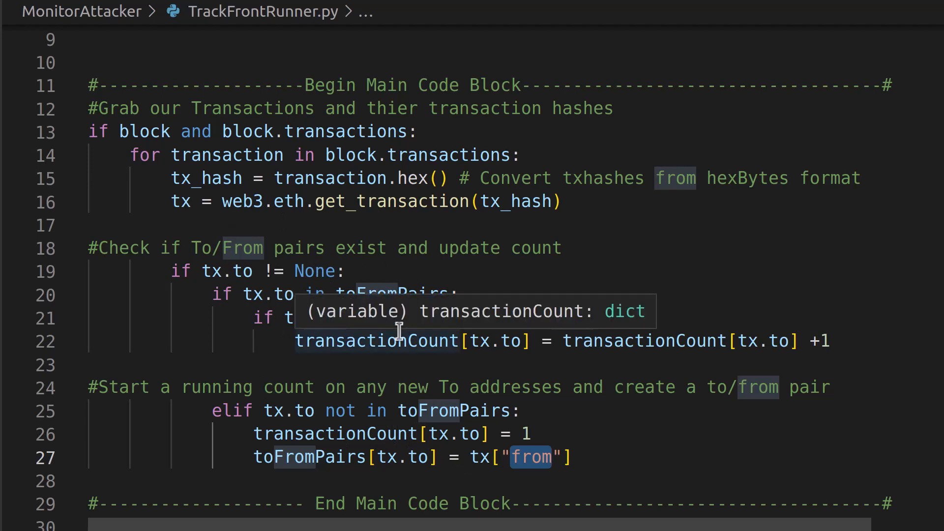
mouse_move(407, 294)
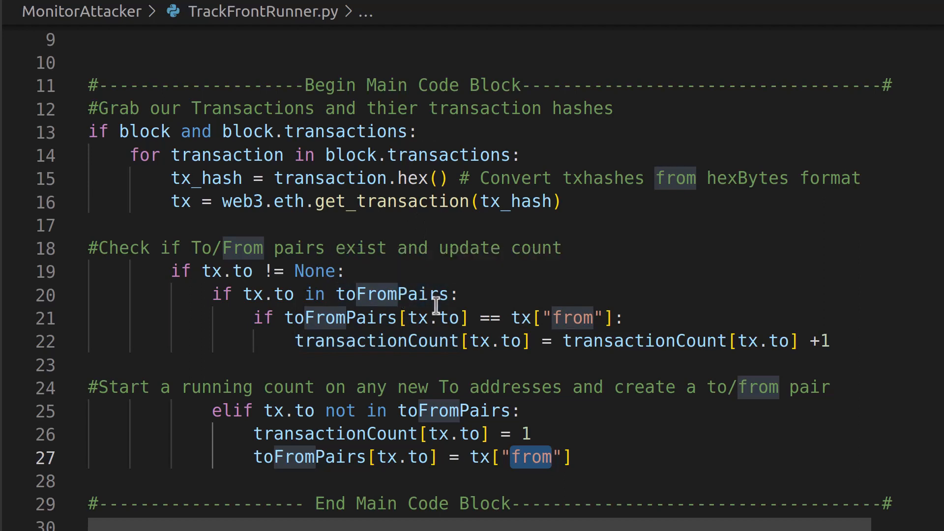
mouse_move(376, 318)
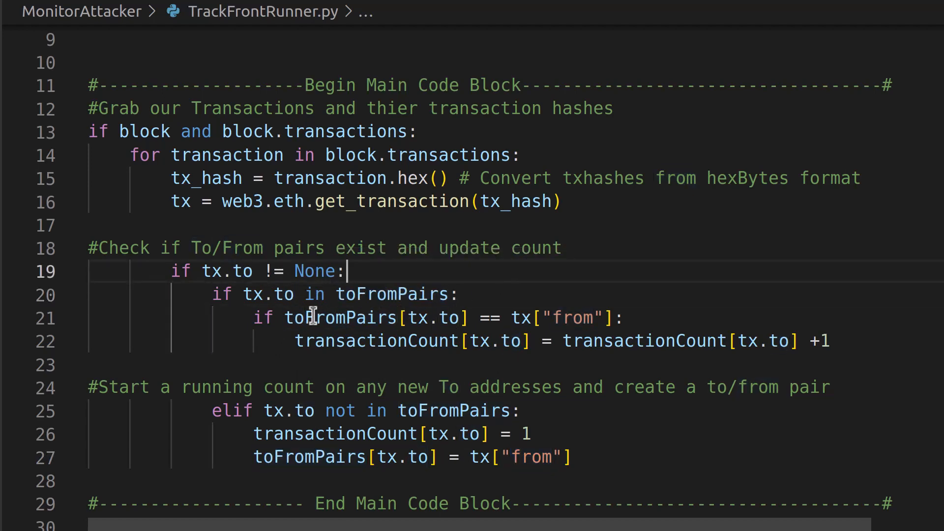
mouse_move(315, 317)
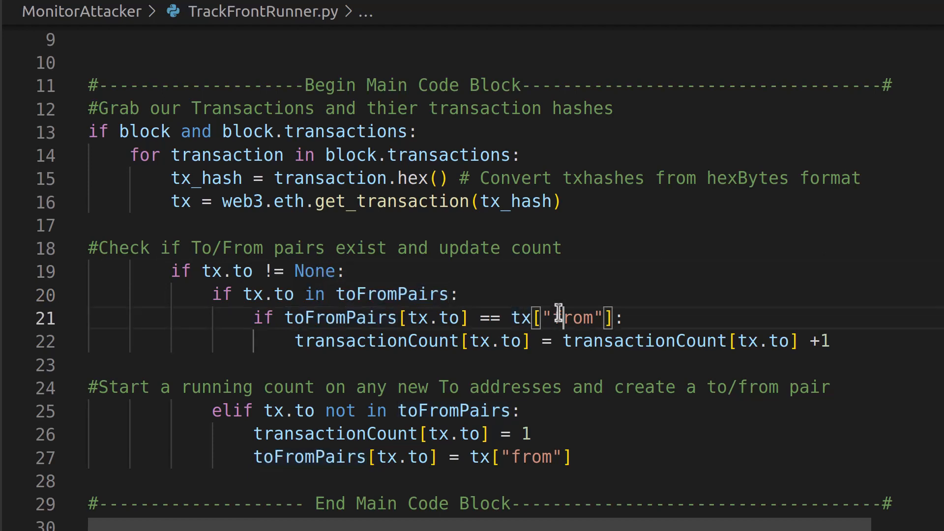
double_click(572, 317)
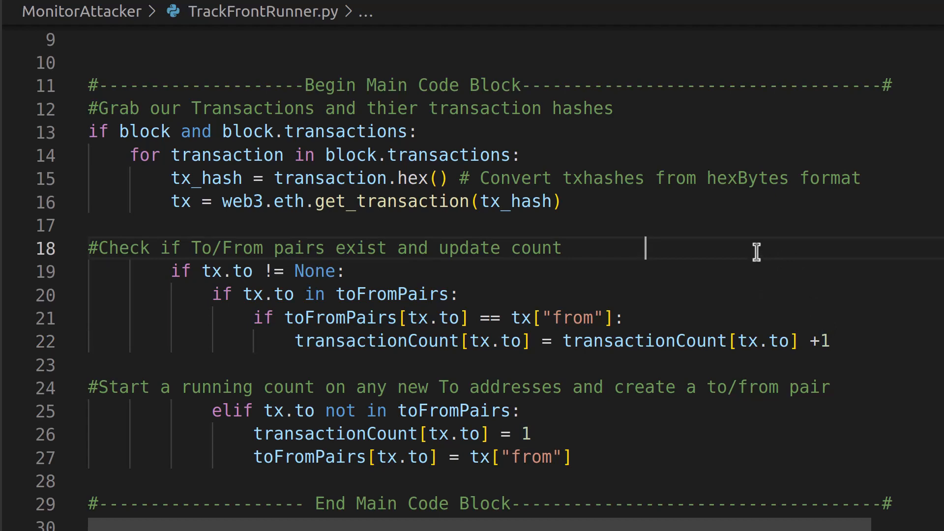
scroll(down, 3)
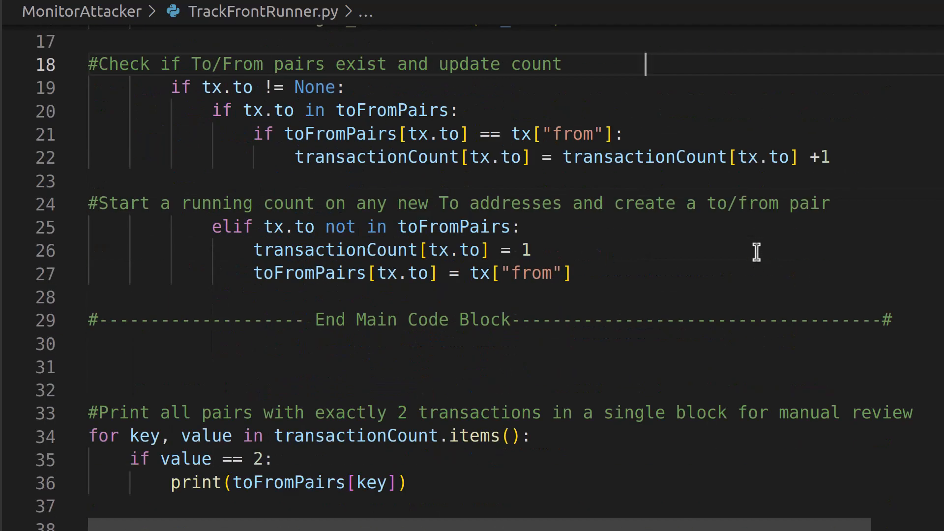
mouse_move(707, 254)
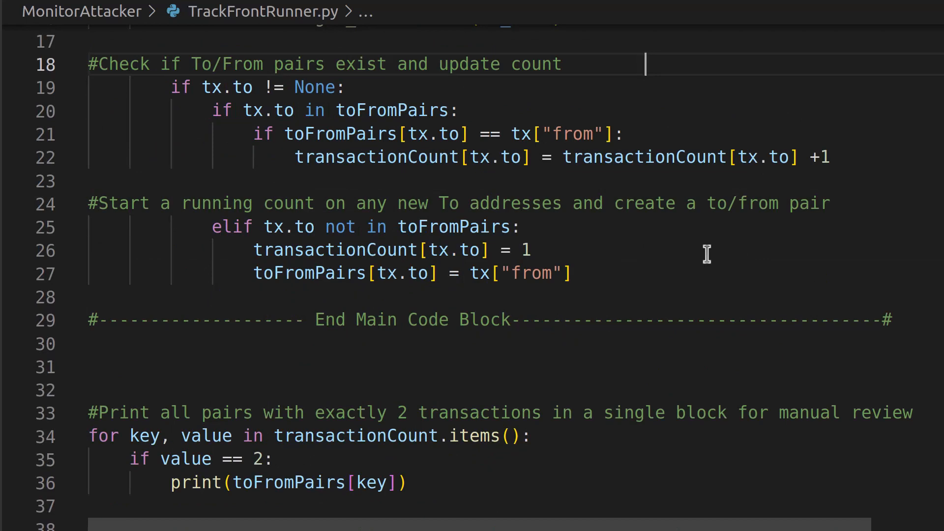
scroll(down, 3)
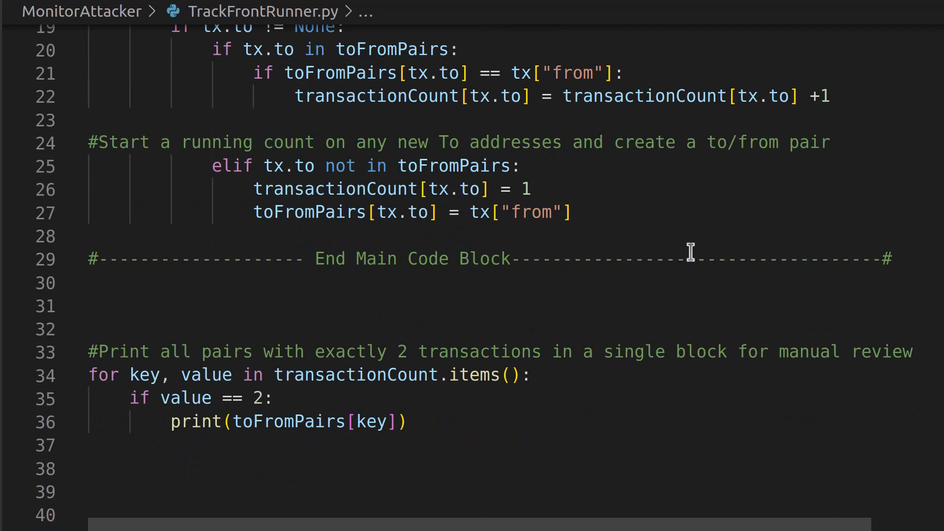
mouse_move(628, 399)
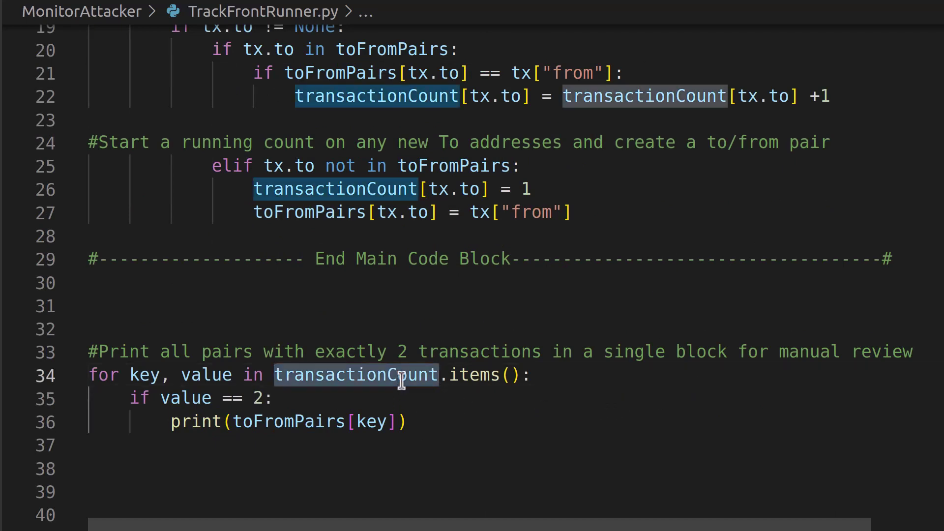
mouse_move(471, 376)
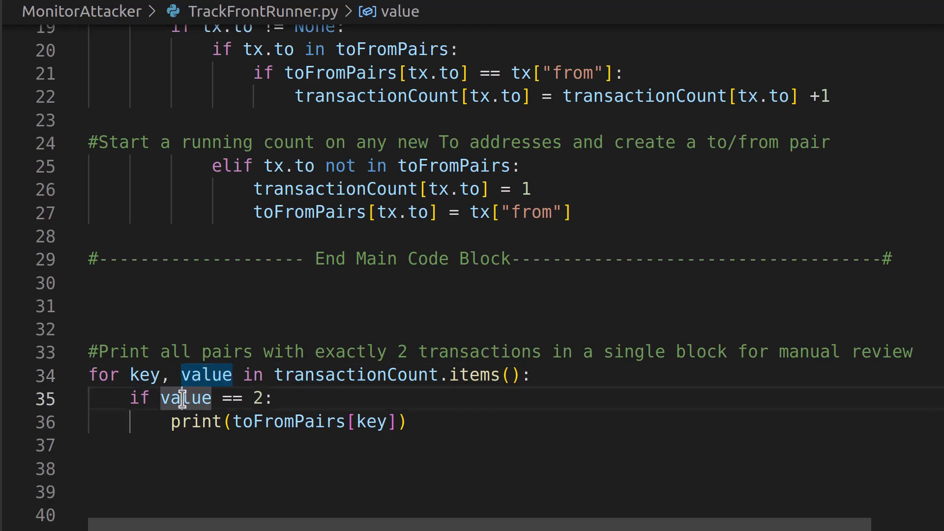
mouse_move(184, 406)
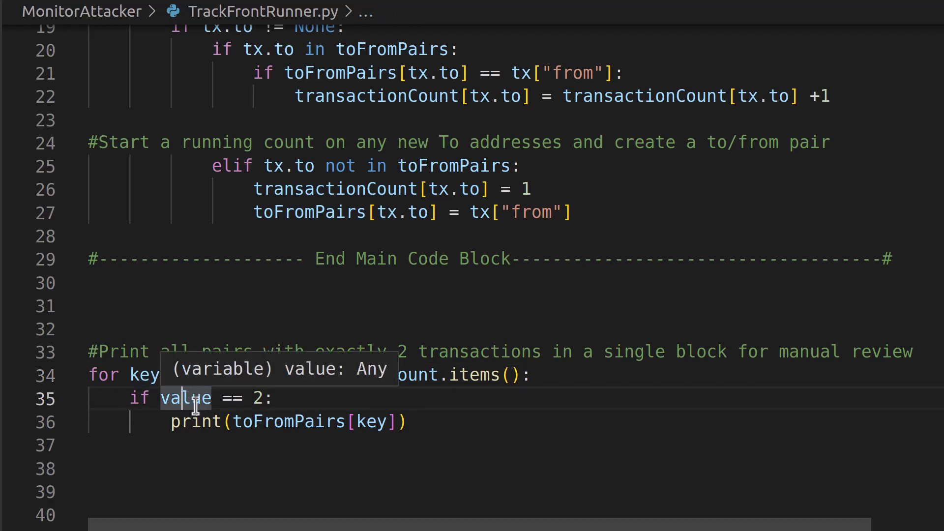
mouse_move(366, 494)
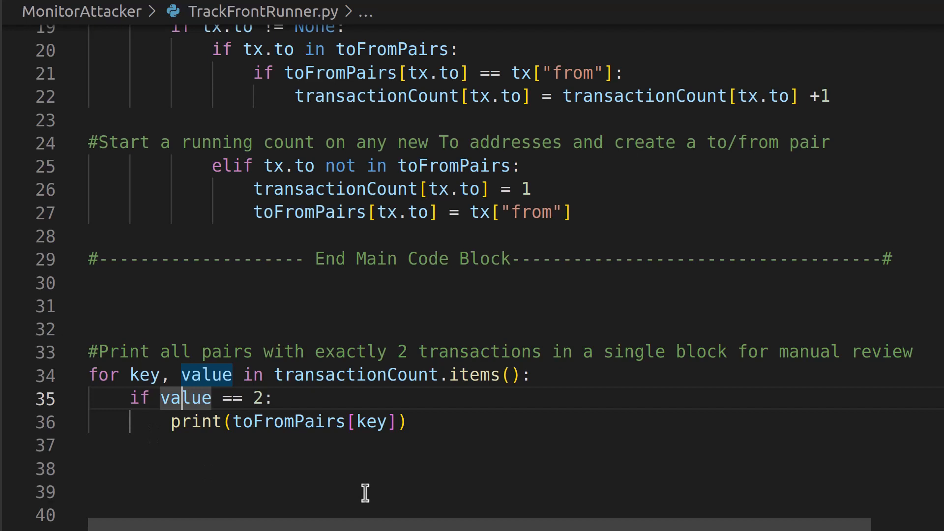
mouse_move(359, 491)
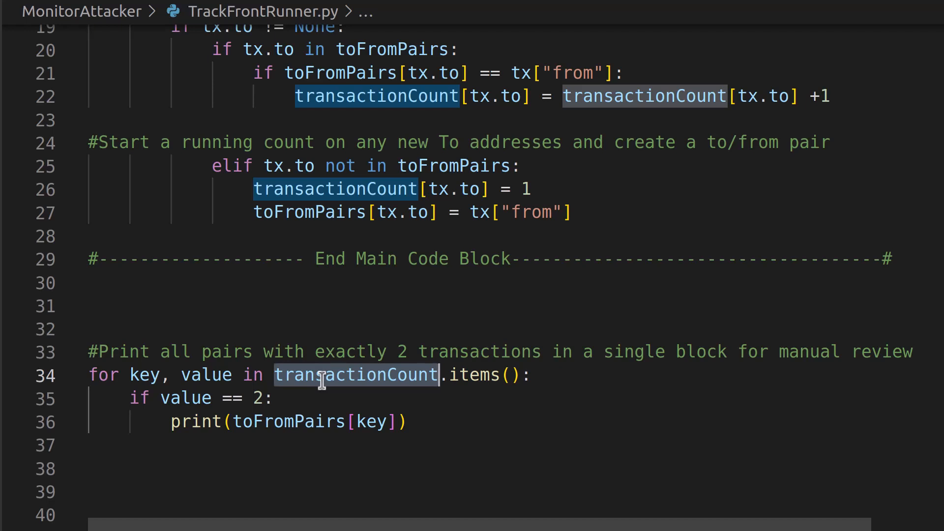
mouse_move(312, 372)
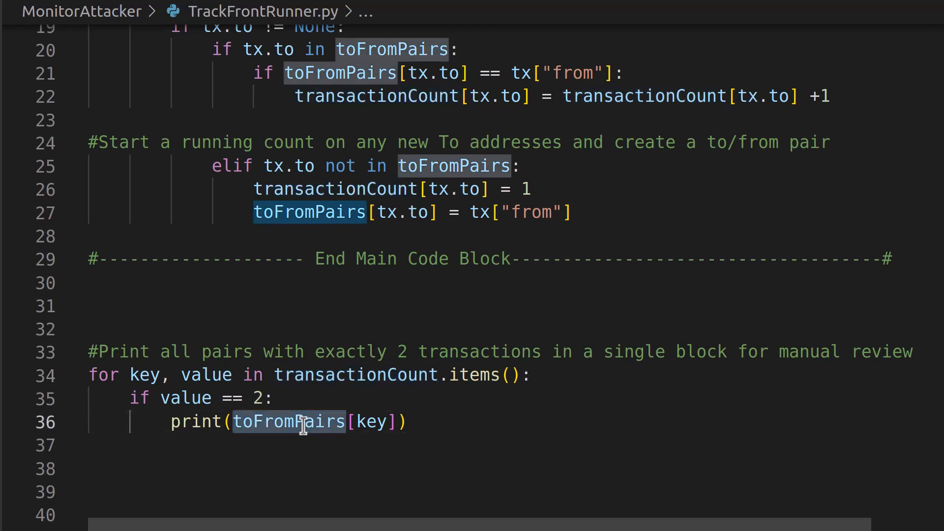
double_click(371, 422)
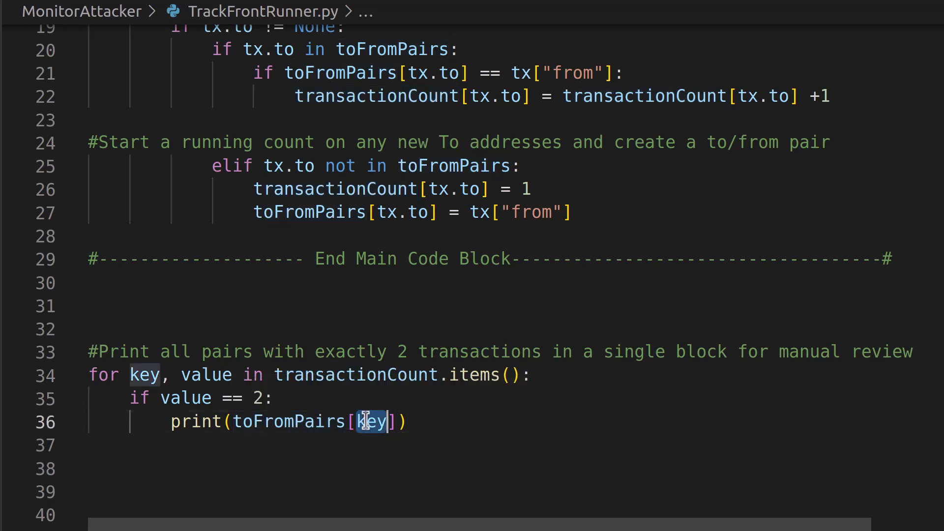
mouse_move(369, 422)
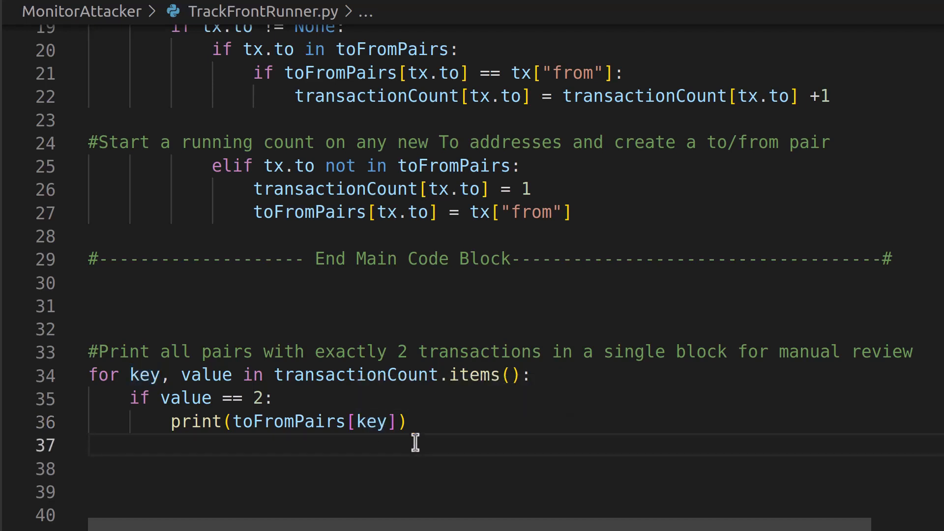
mouse_move(52, 37)
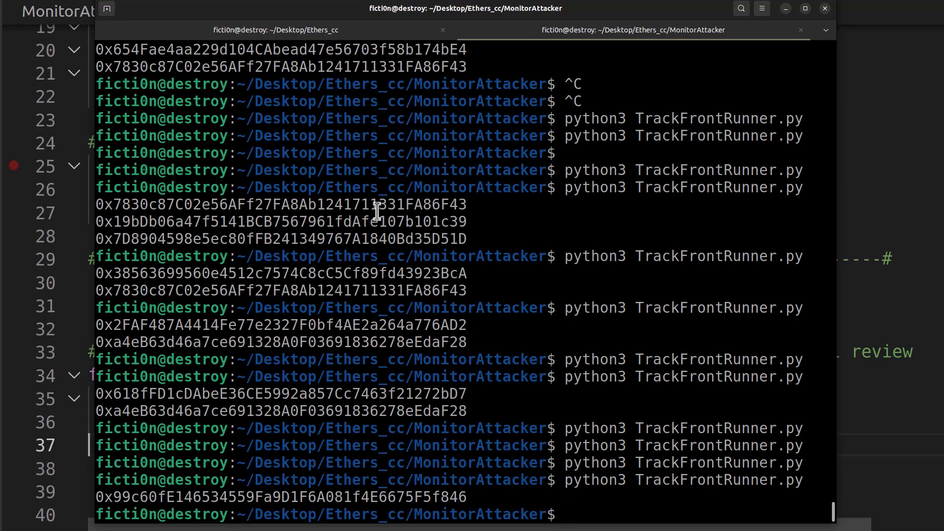
mouse_move(365, 237)
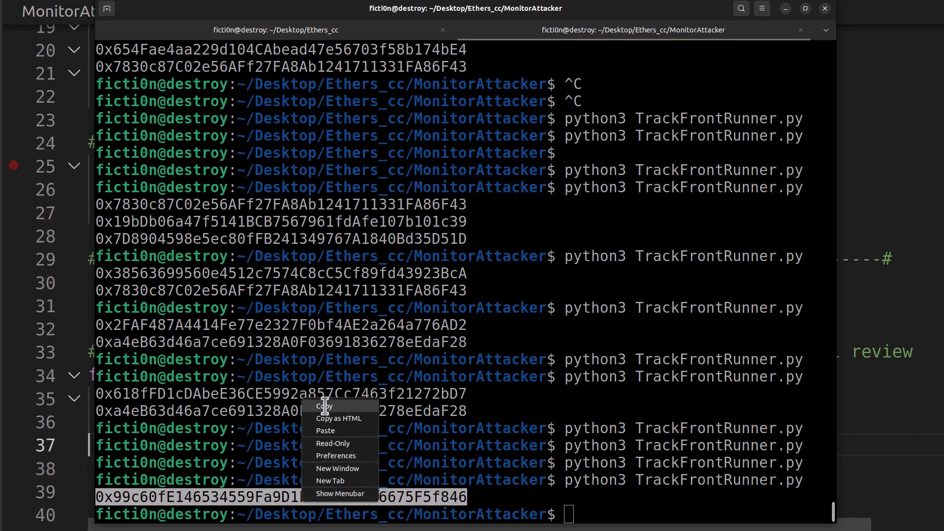
click(323, 407)
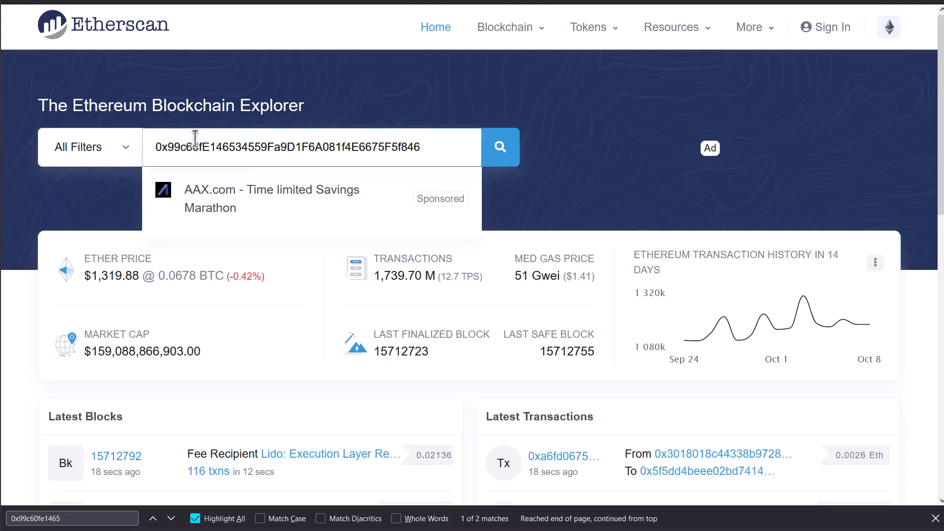
Search Etherscan for the pasted 0x99c60f…F5f846 address and scroll down its transactions
click(500, 147)
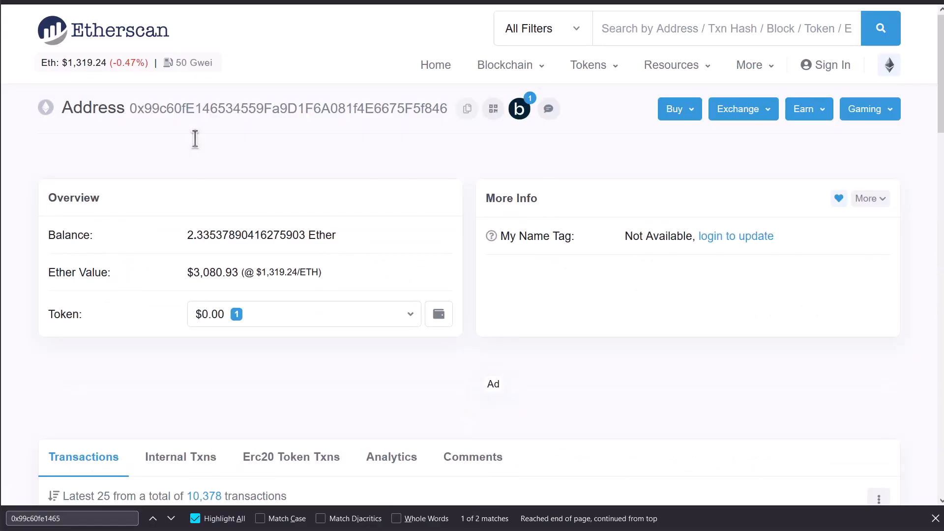
scroll(down, 3)
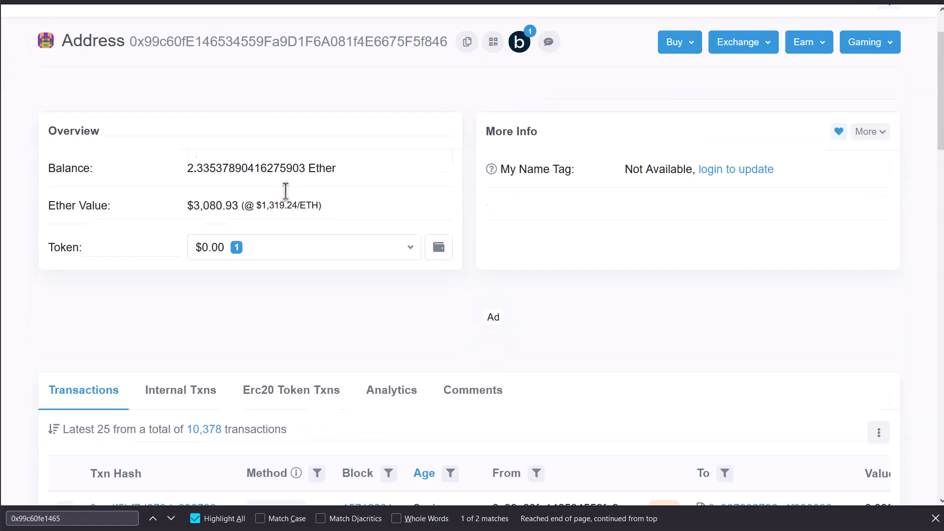
scroll(down, 3)
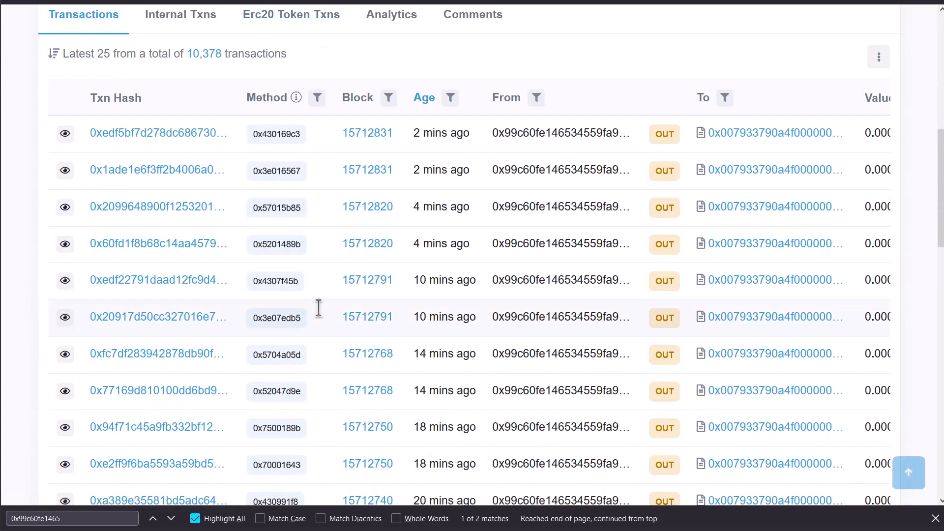
mouse_move(640, 337)
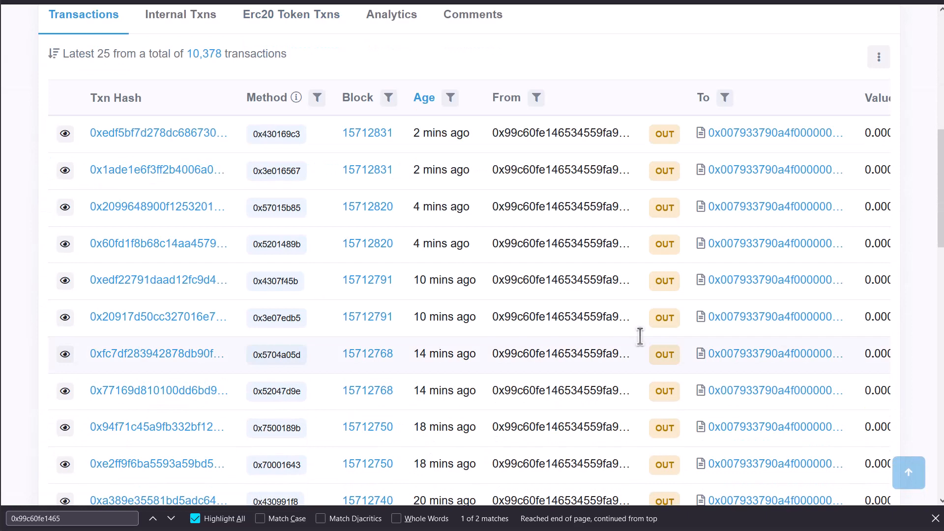
mouse_move(376, 167)
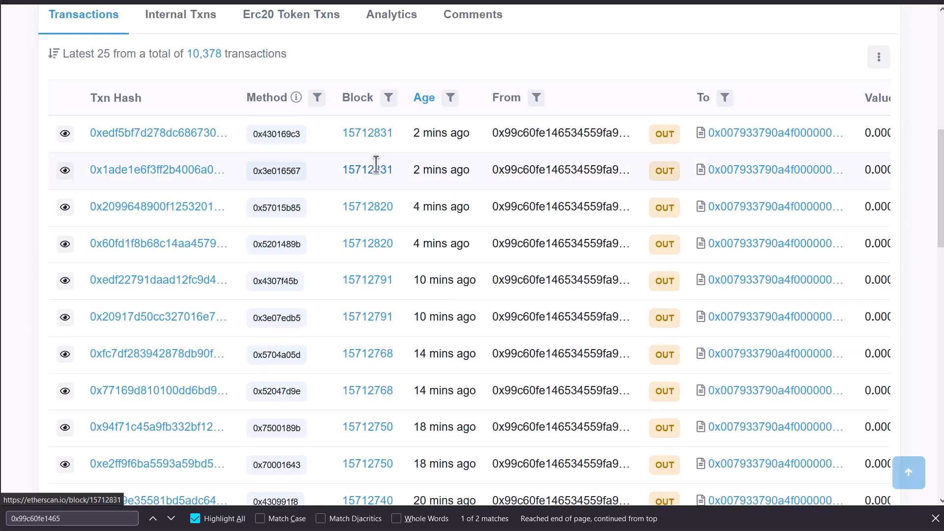
mouse_move(508, 169)
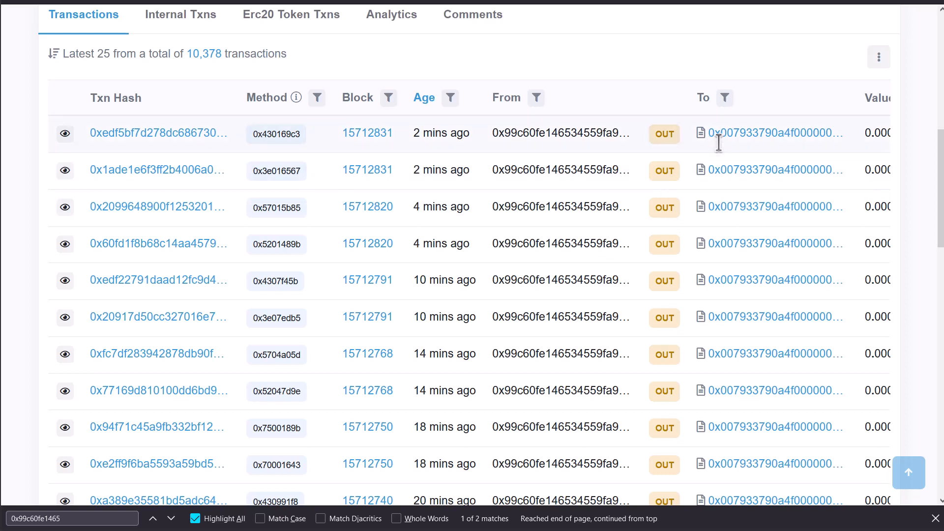
mouse_move(432, 170)
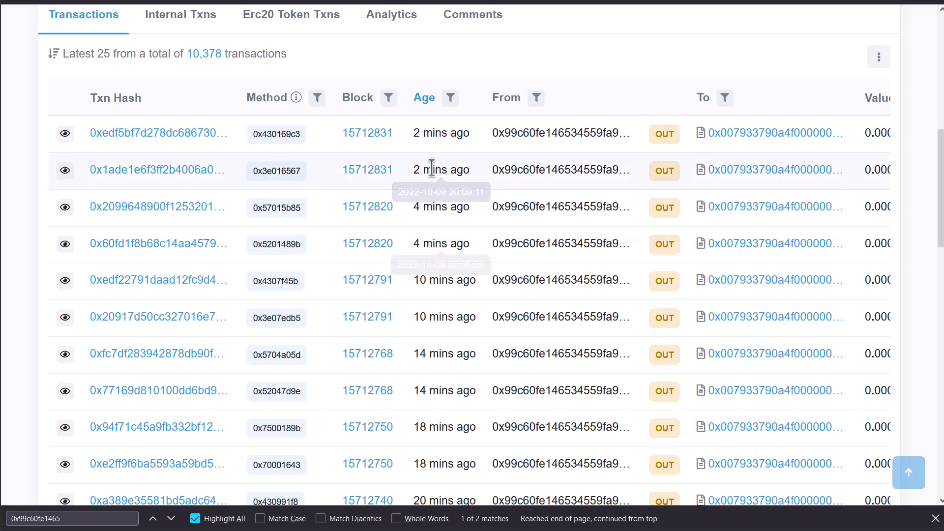
mouse_move(435, 213)
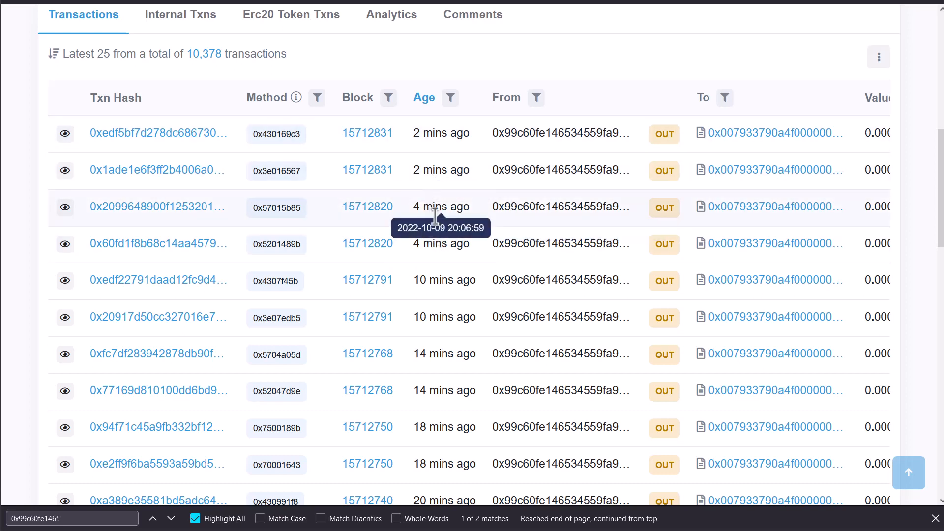
mouse_move(433, 302)
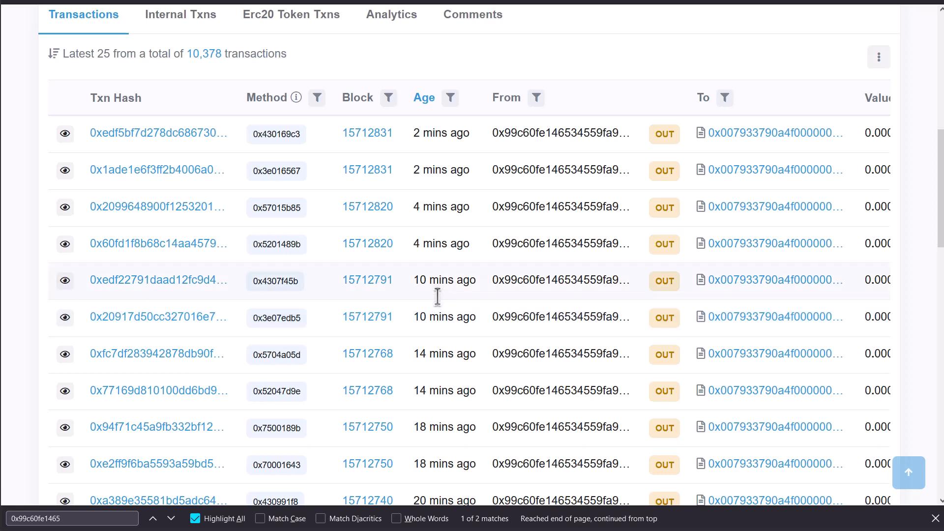
mouse_move(495, 132)
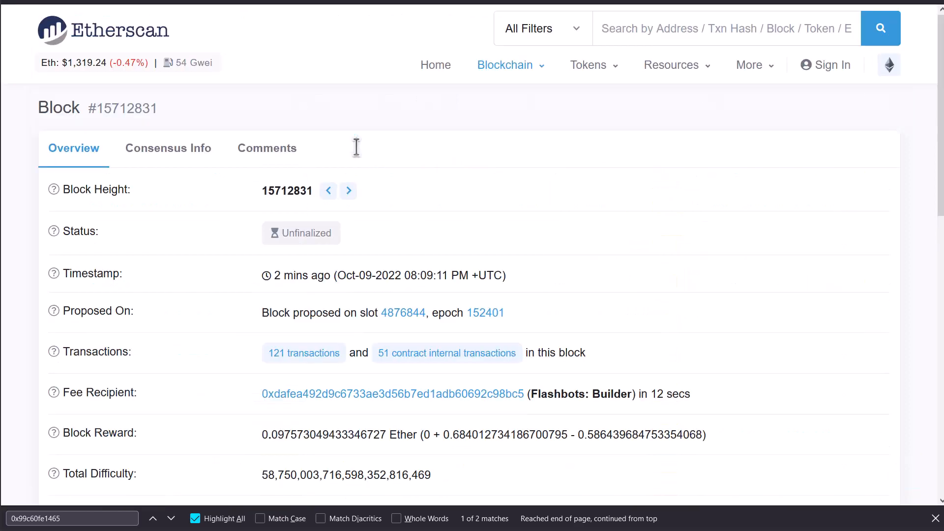
List block 15712831's 121 transactions and page forward to Page 3 of 3
click(303, 353)
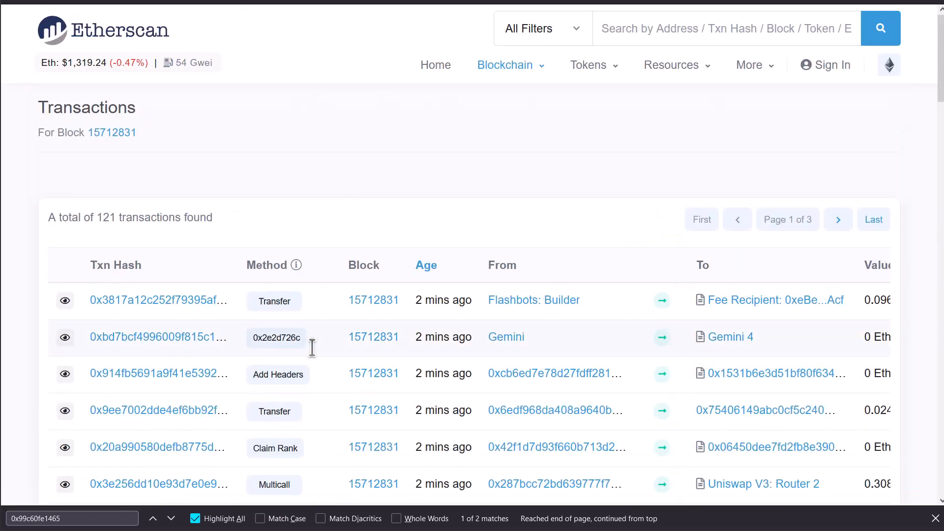
mouse_move(392, 193)
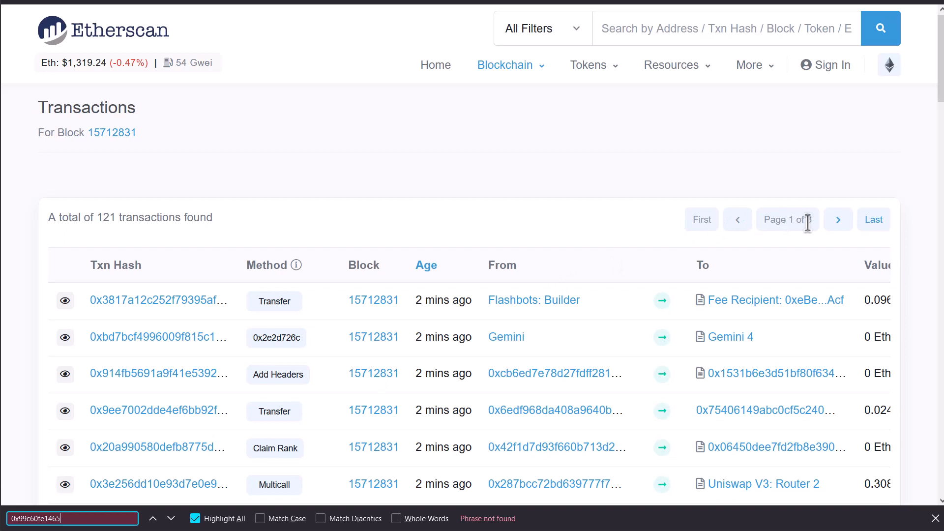
click(839, 219)
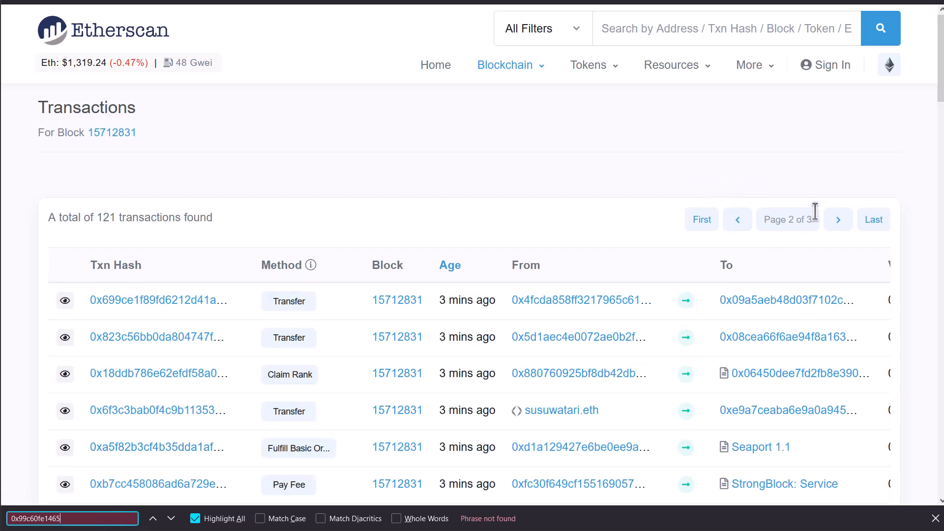
click(839, 219)
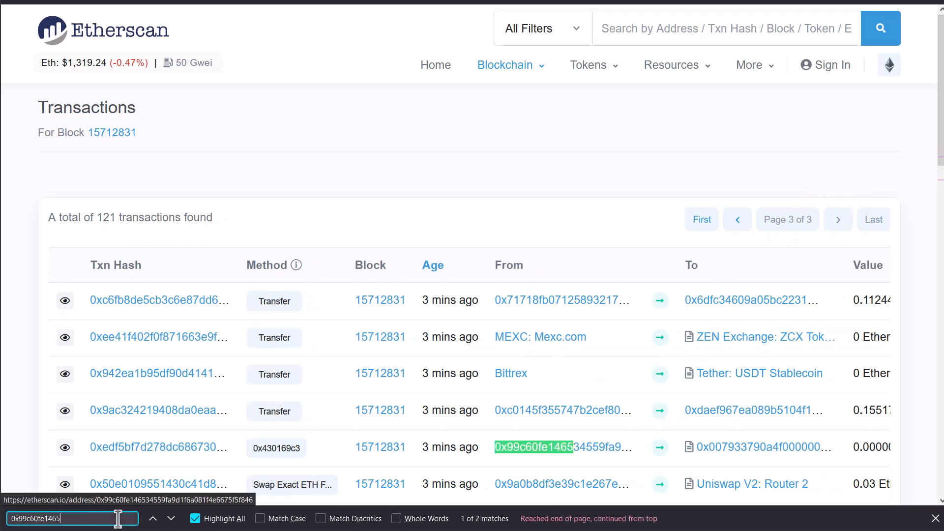
scroll(down, 3)
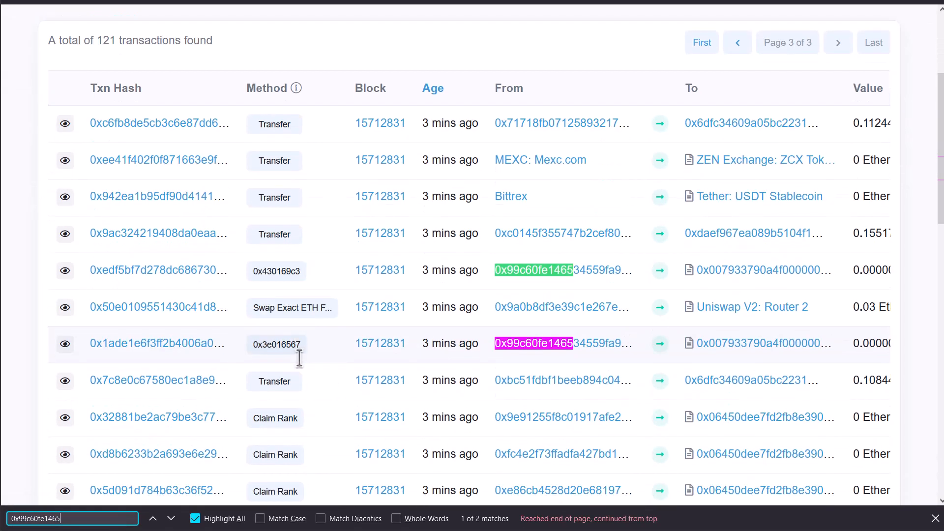
mouse_move(480, 355)
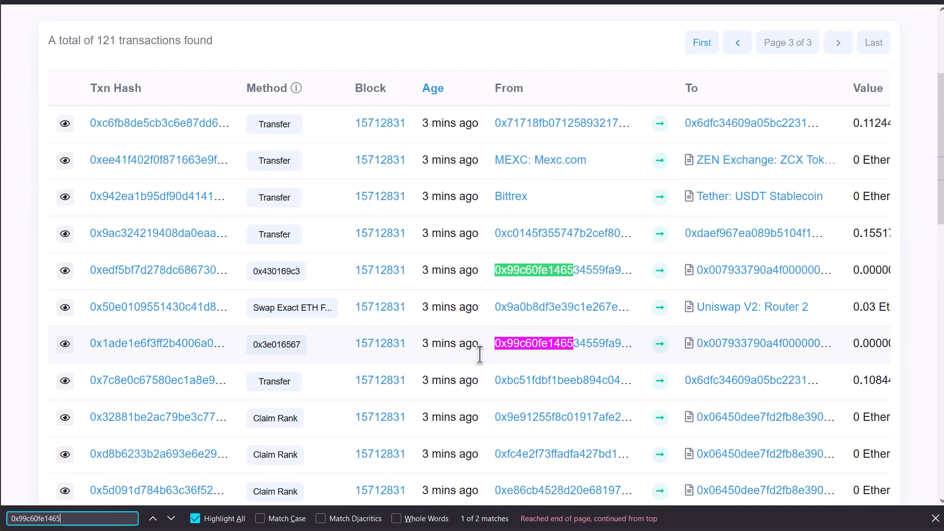
mouse_move(525, 343)
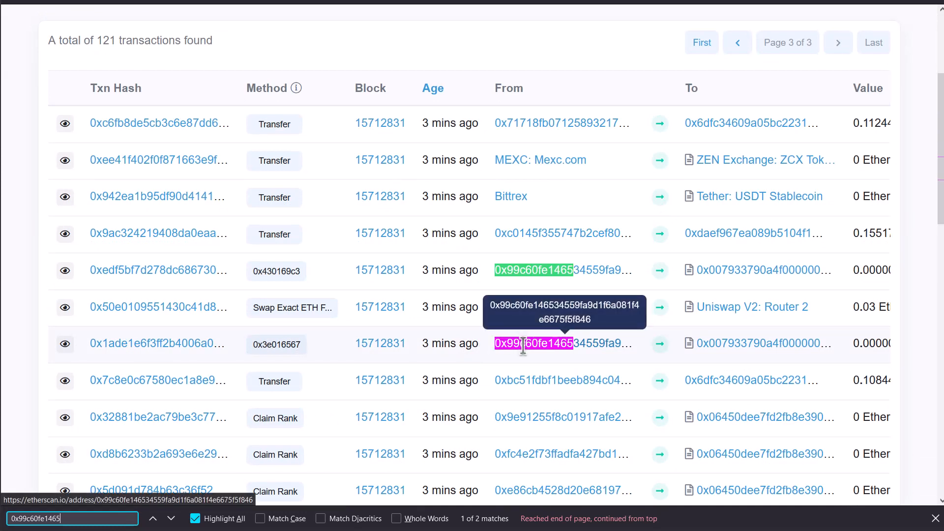
mouse_move(731, 307)
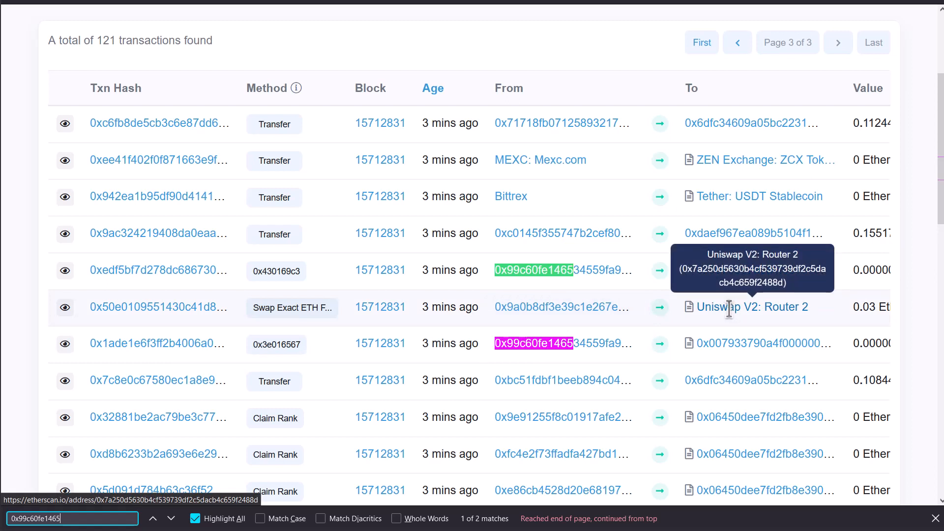
mouse_move(526, 343)
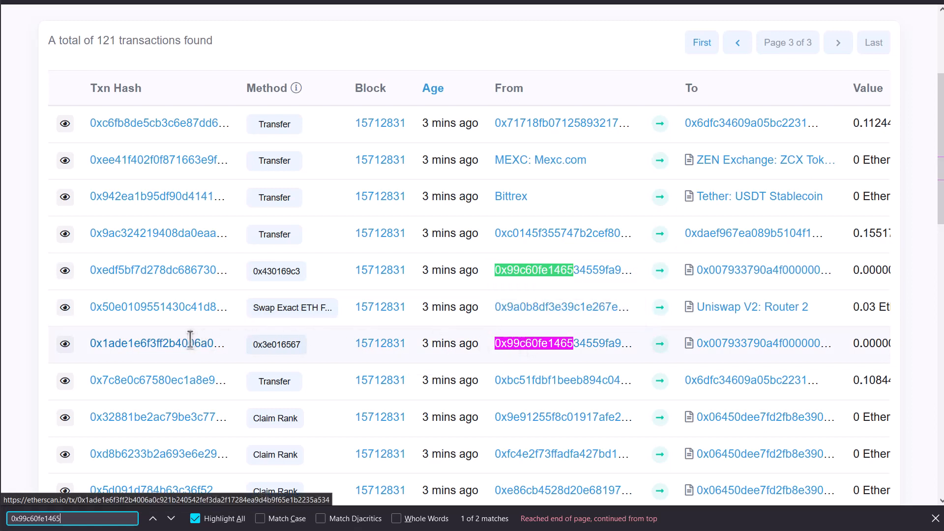
mouse_move(574, 271)
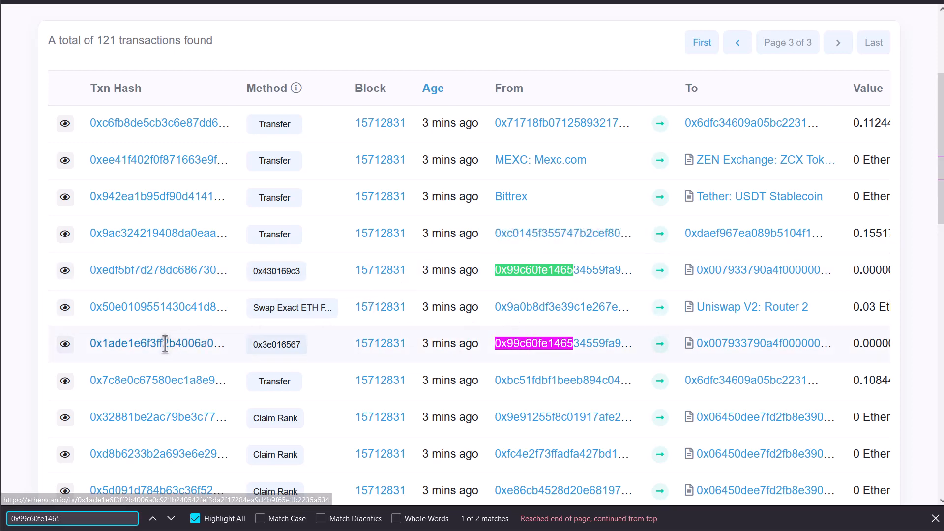
click(147, 344)
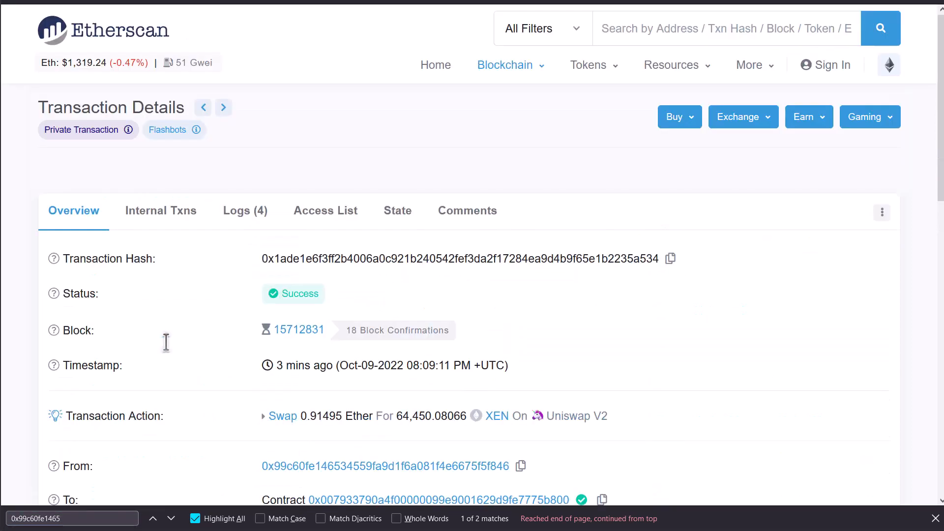
scroll(down, 3)
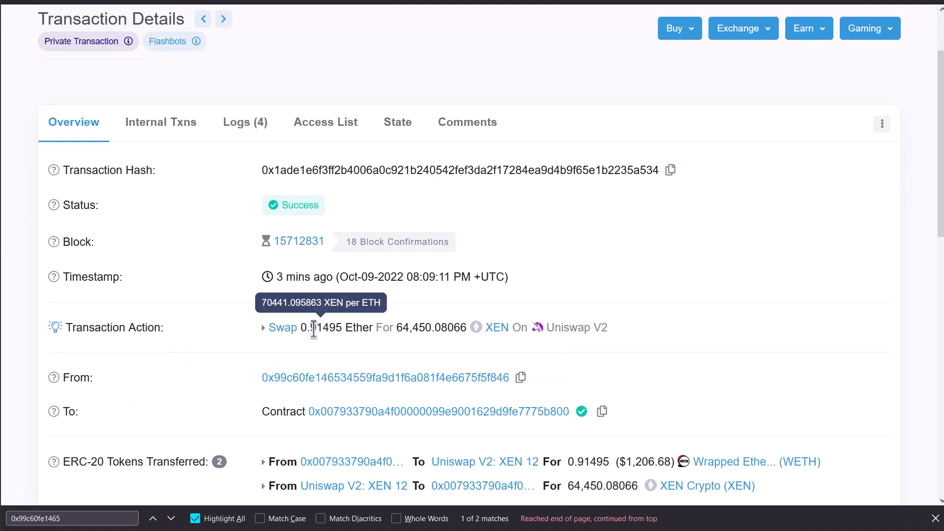
double_click(313, 327)
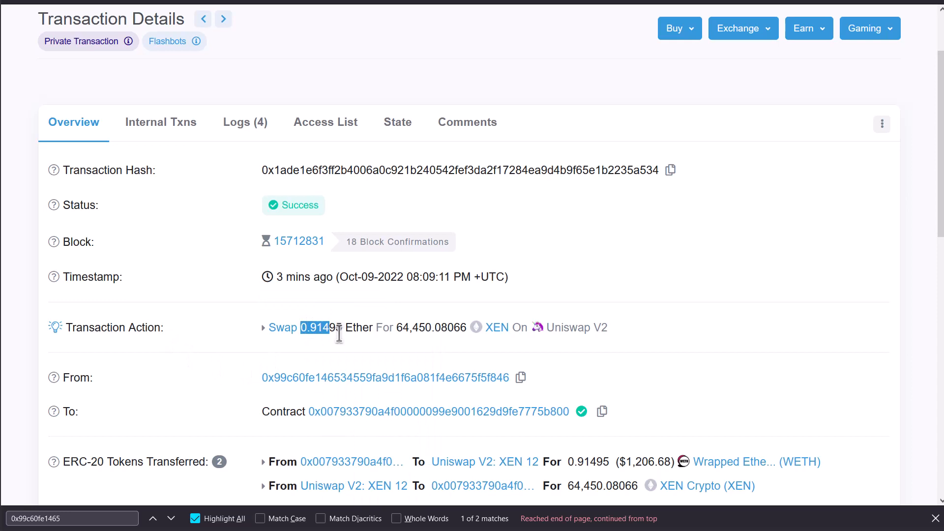
mouse_move(429, 331)
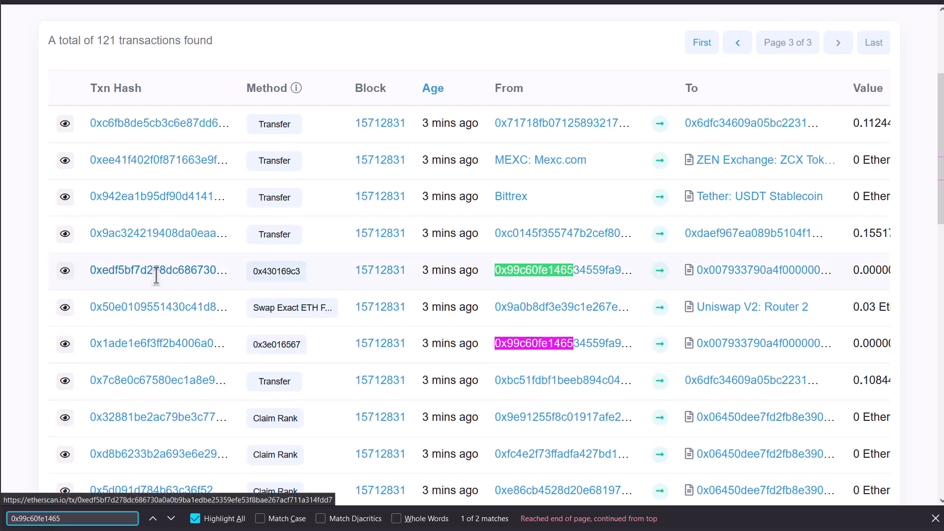
Open transaction 0xedf5bf7d…fdd7, swapping 64,450.08065 XEN for 0.92611 ETH
click(148, 271)
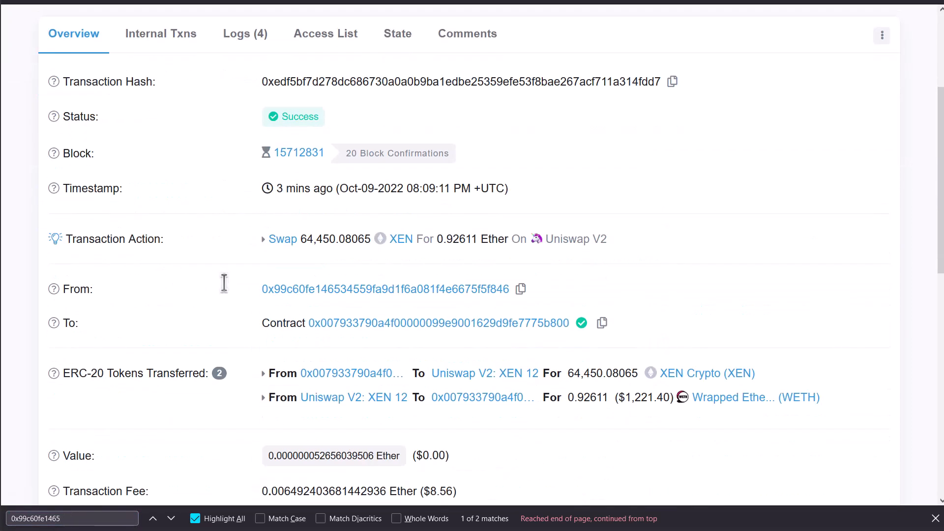
mouse_move(449, 239)
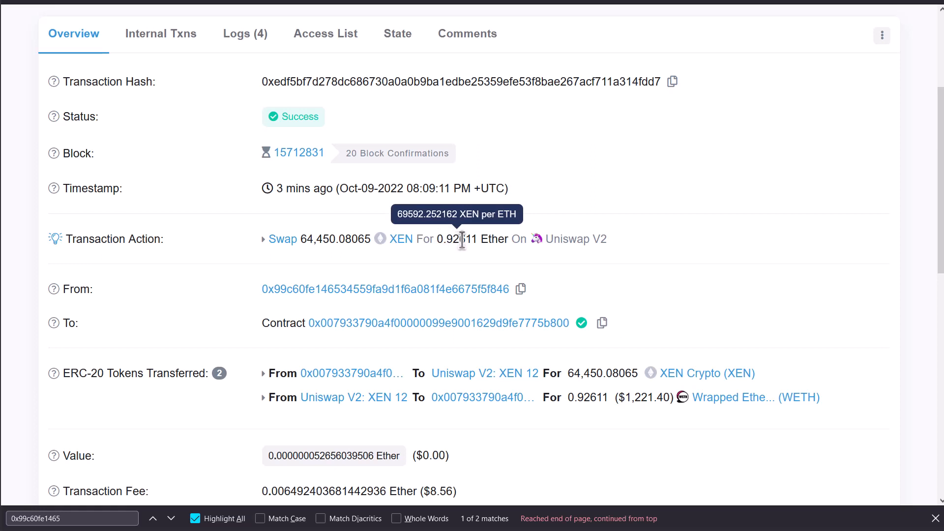
mouse_move(289, 235)
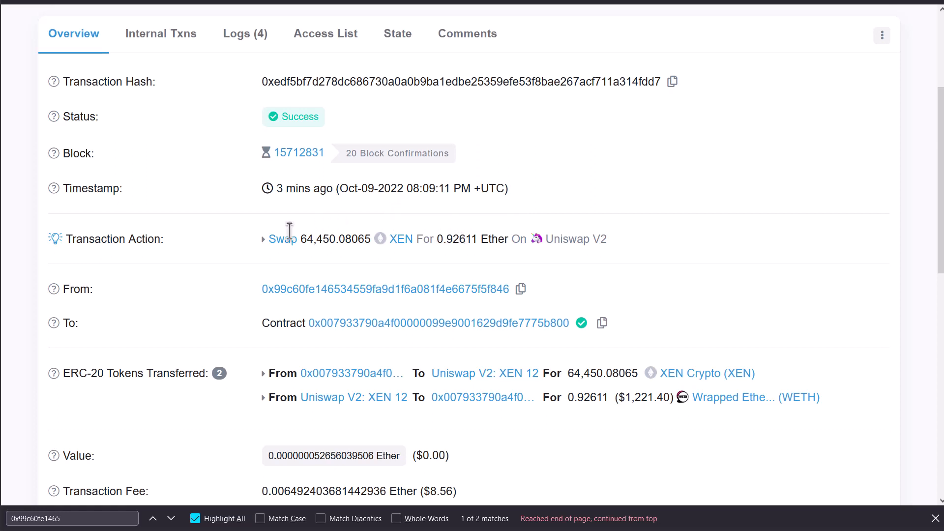